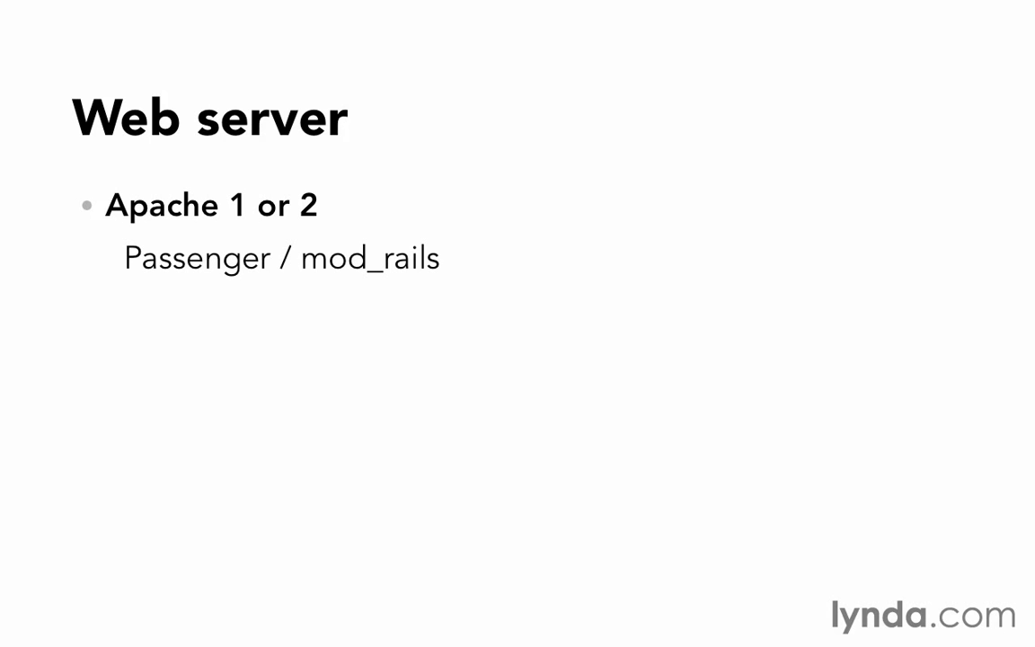
pyautogui.press('Right')
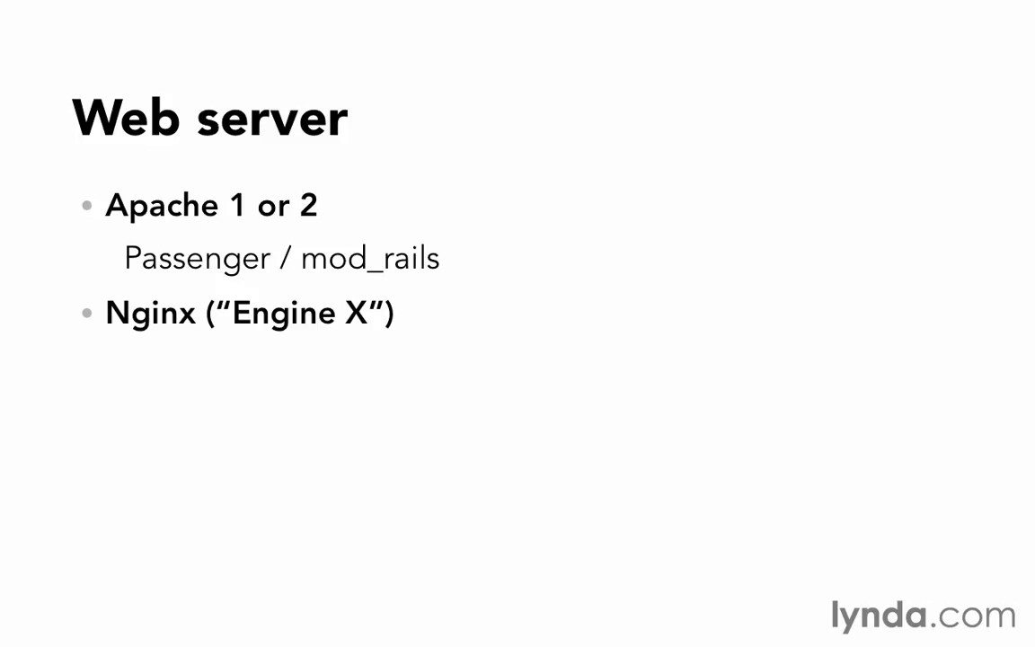